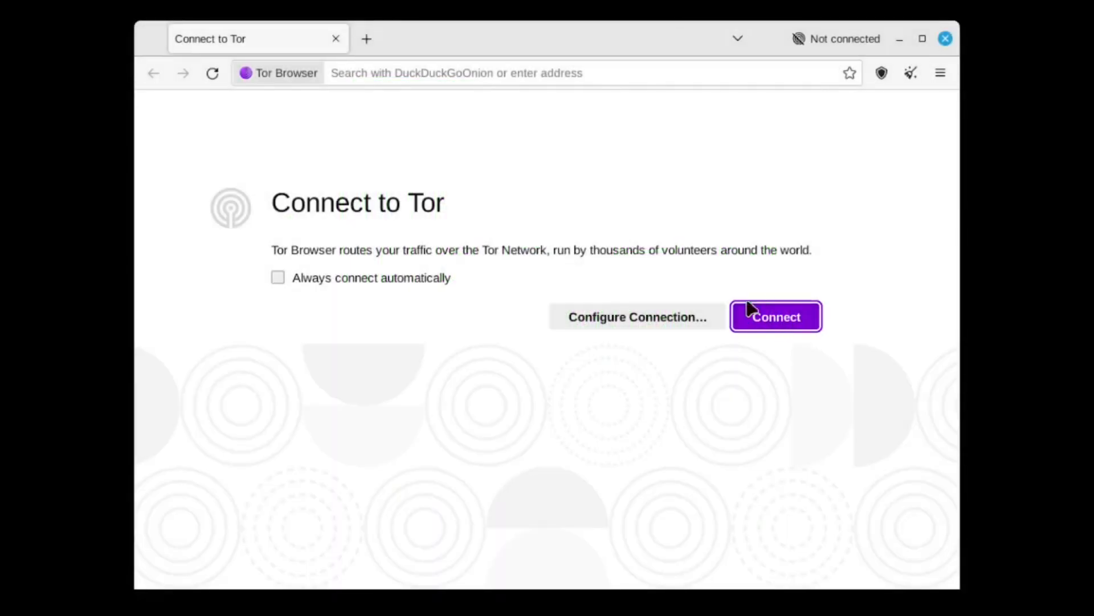
# Connect to the Tor network from the Connect to Tor page
pyautogui.click(776, 315)
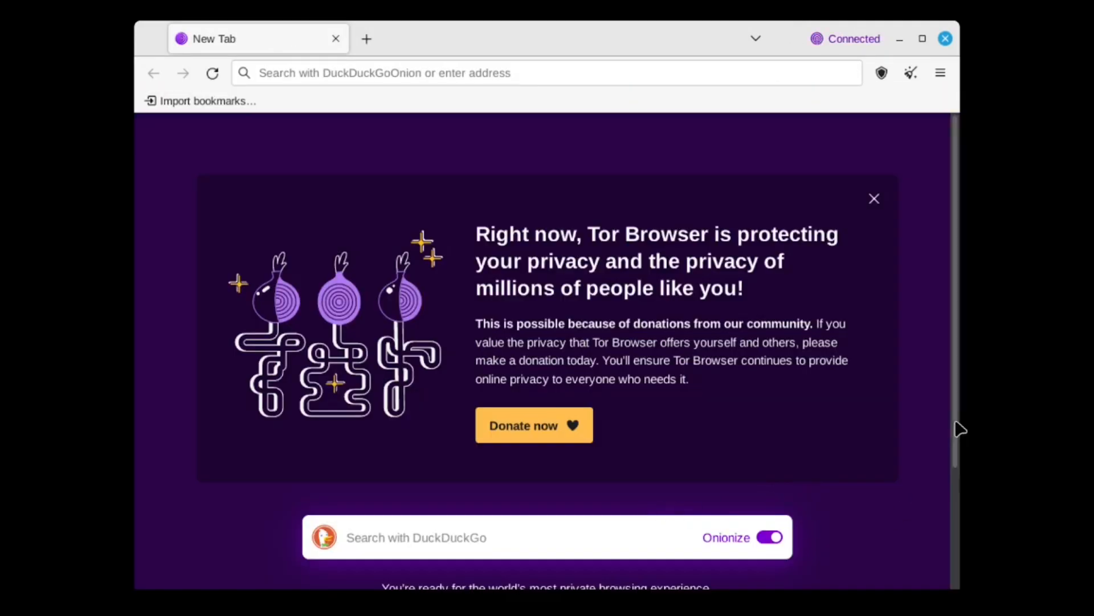
# Search DuckDuckGo for 'Onion wiki' from the new tab's search box
pyautogui.scroll(-3)
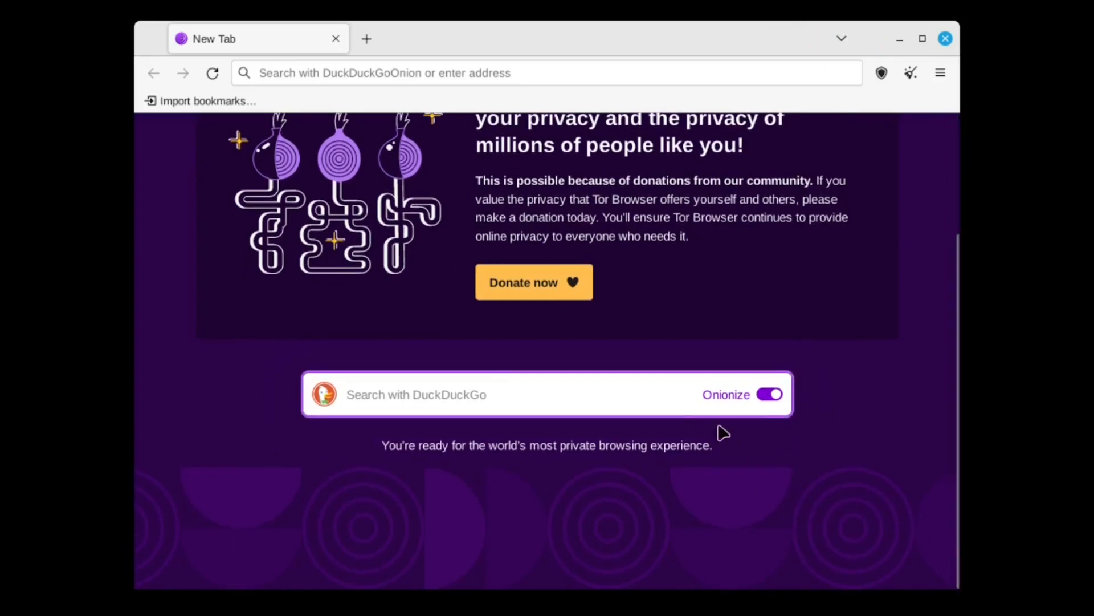
pyautogui.click(418, 393)
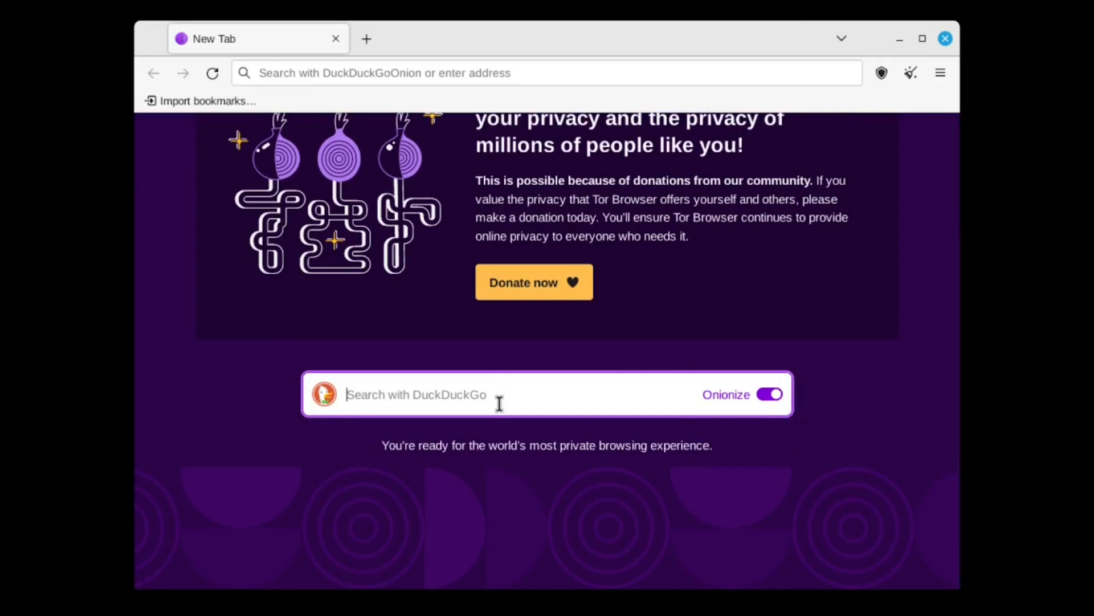
pyautogui.write('O')
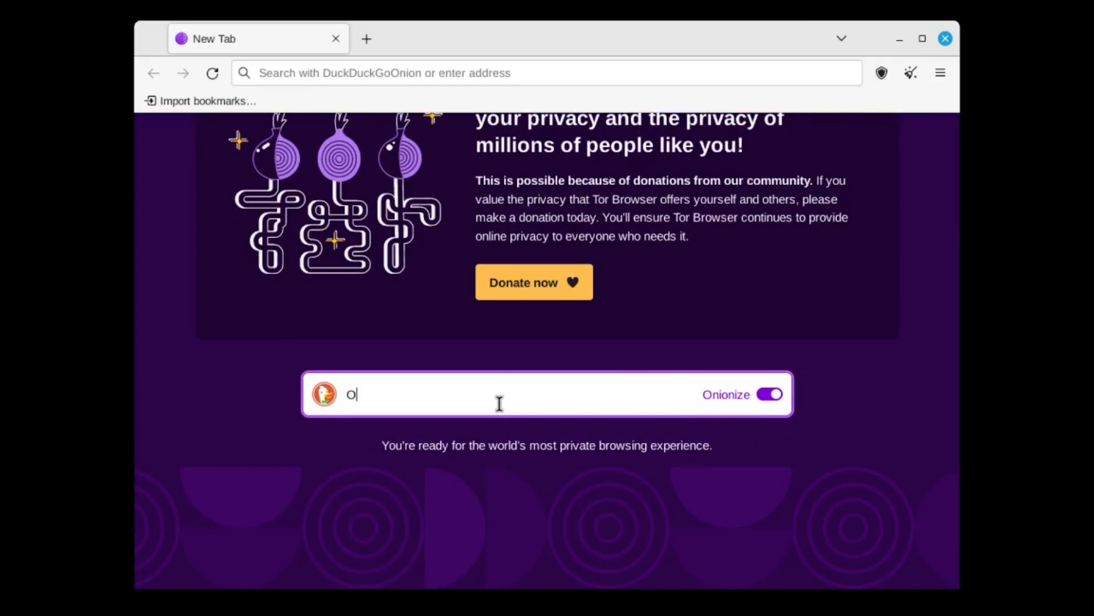
pyautogui.write('nion wiki')
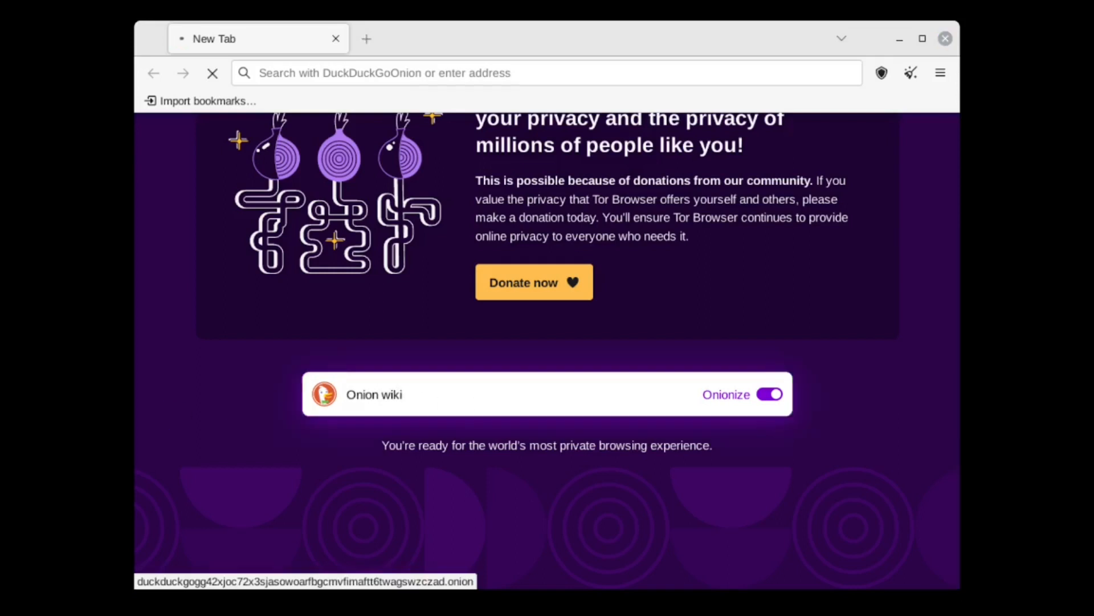
# Scroll the Onion wiki results to the 'Best Hidden Wiki Links' entry and open hidden.wiki
pyautogui.click(374, 394)
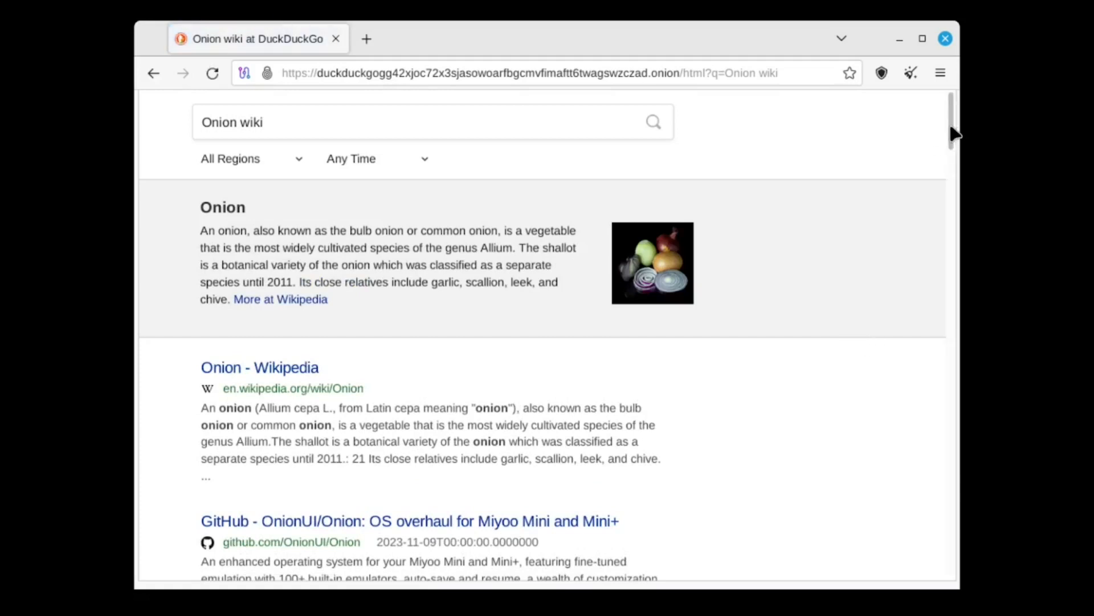
pyautogui.scroll(-3)
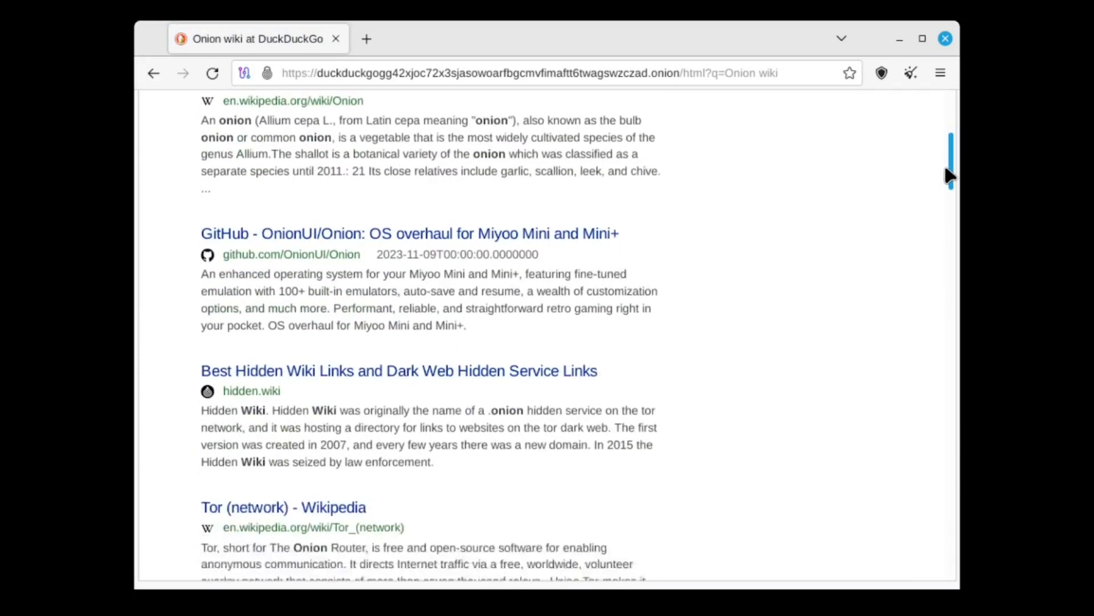
pyautogui.scroll(-3)
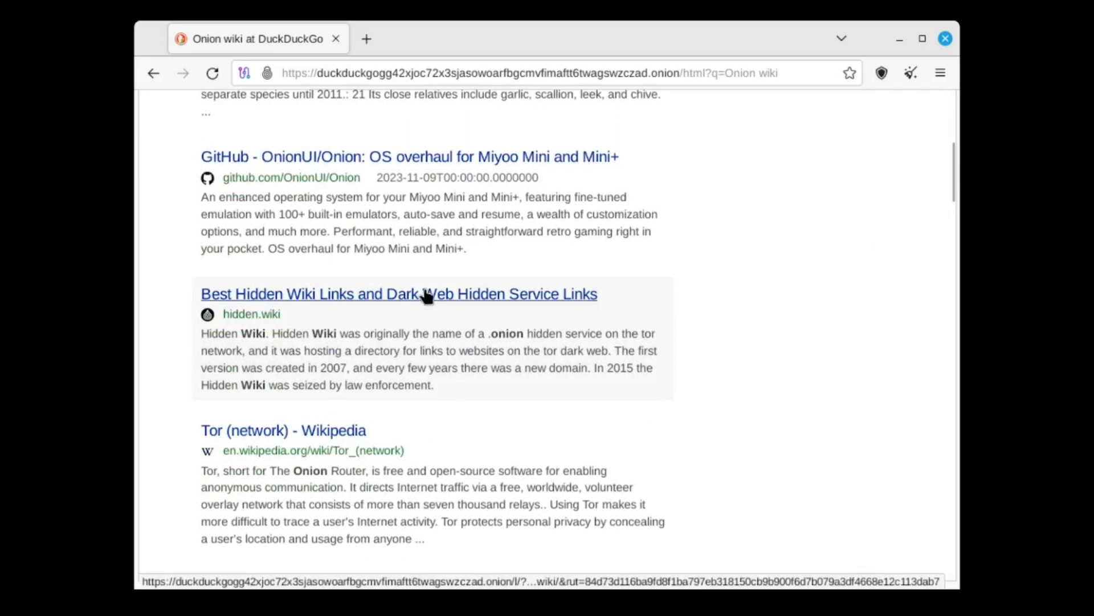
pyautogui.click(399, 293)
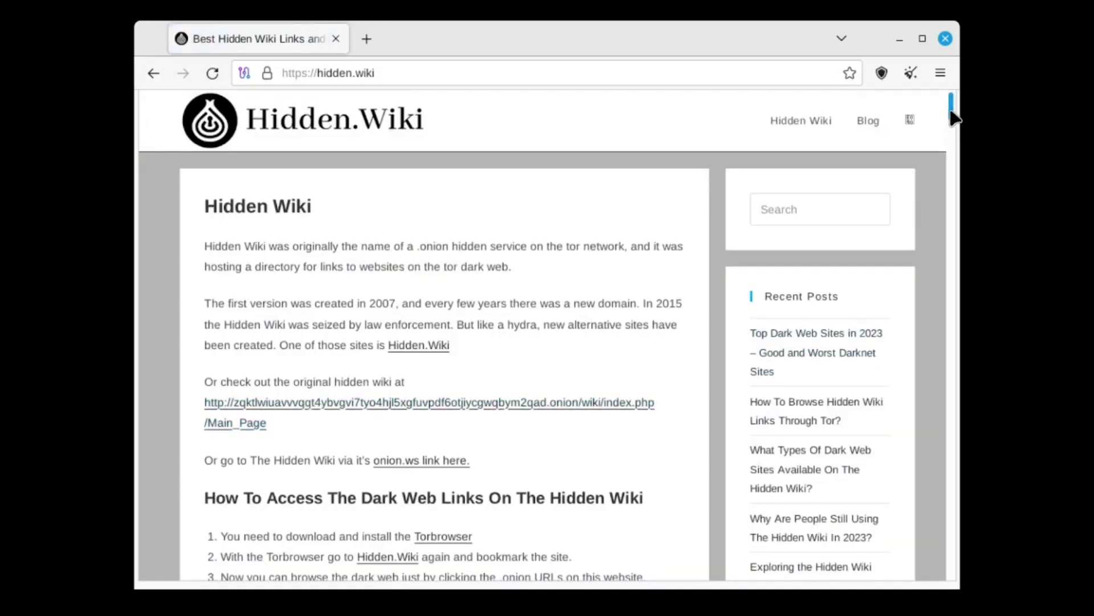
# Scroll down the hidden.wiki page through its lists of onion links
pyautogui.scroll(-3)
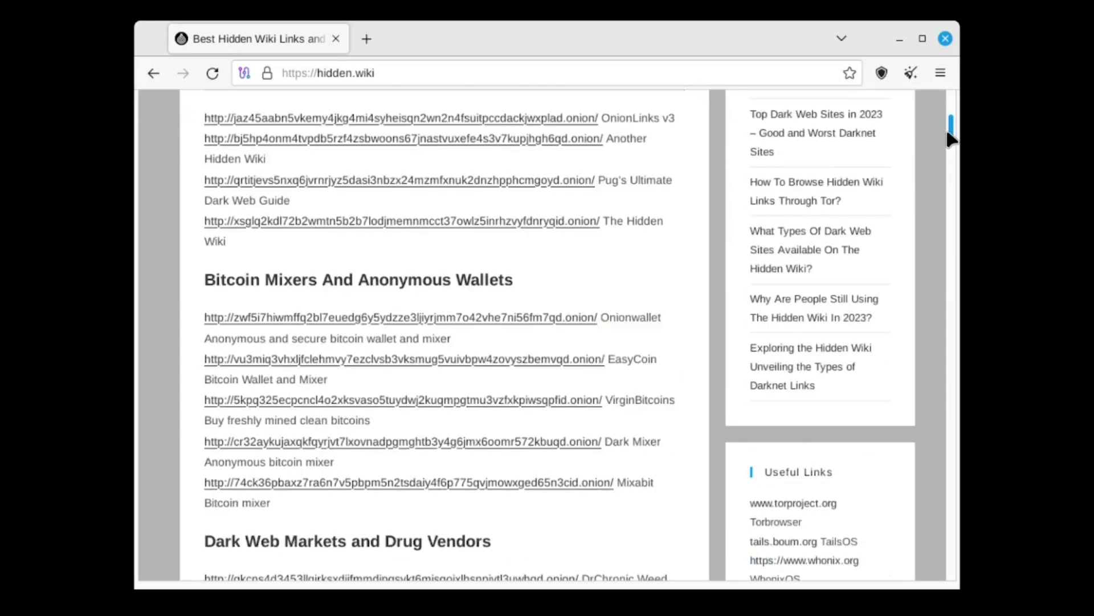
pyautogui.scroll(-3)
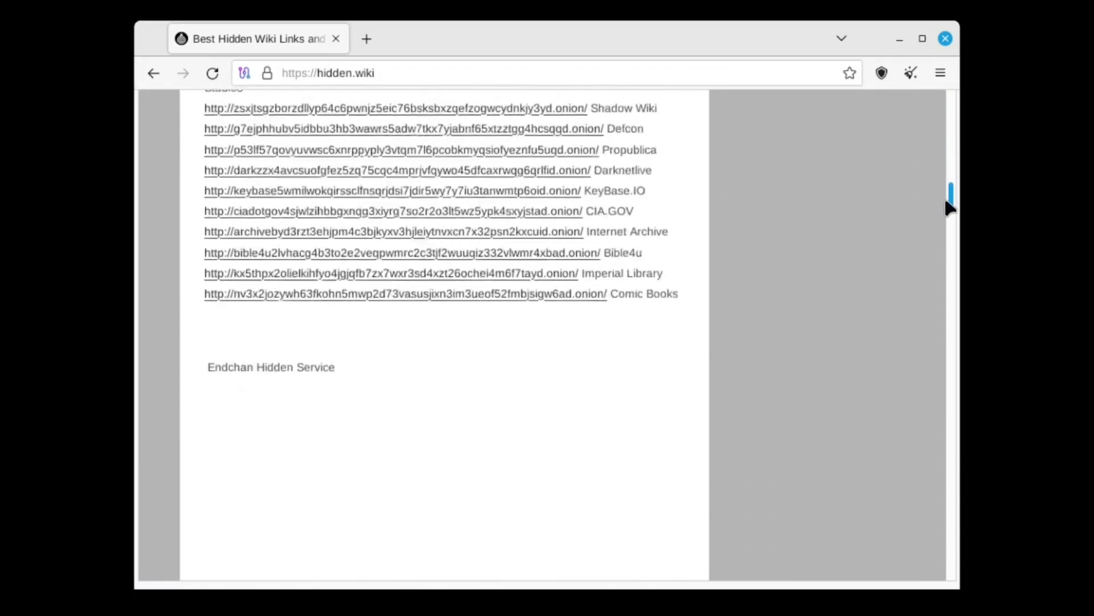